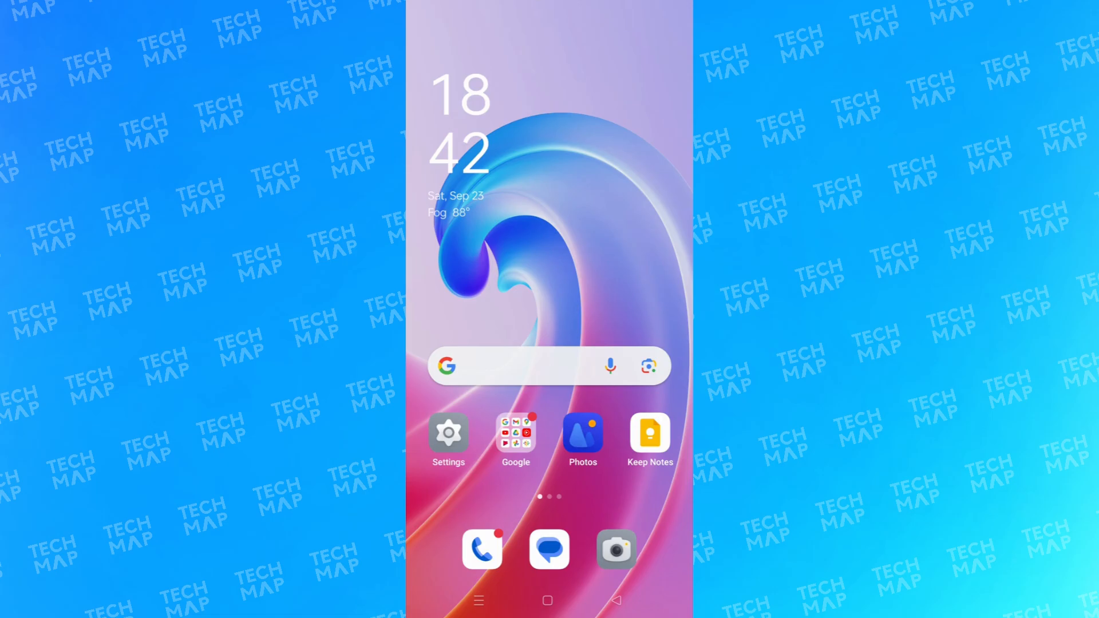
Step: Search Settings for "screen rec" and open the Screen recording entry
left_click(448, 433)
type("screen")
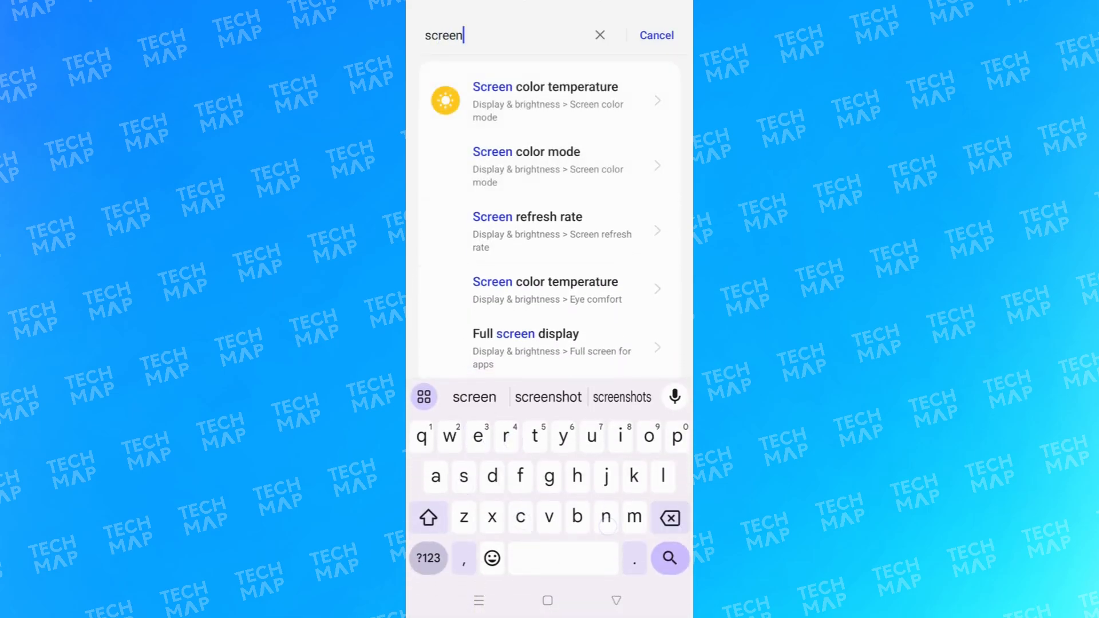
type("rec")
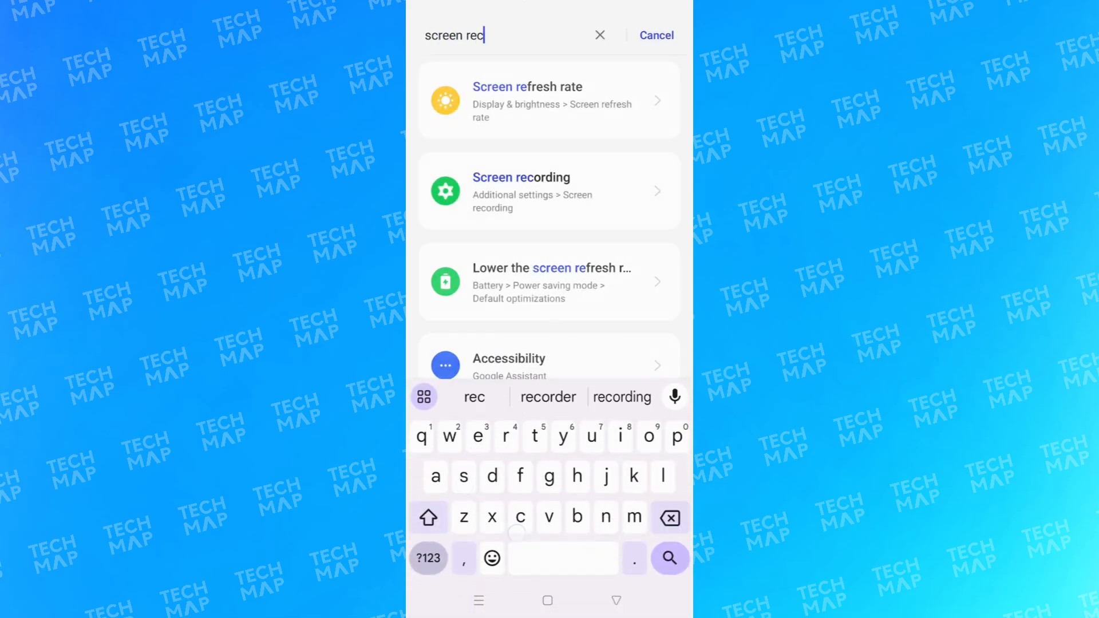
left_click(548, 191)
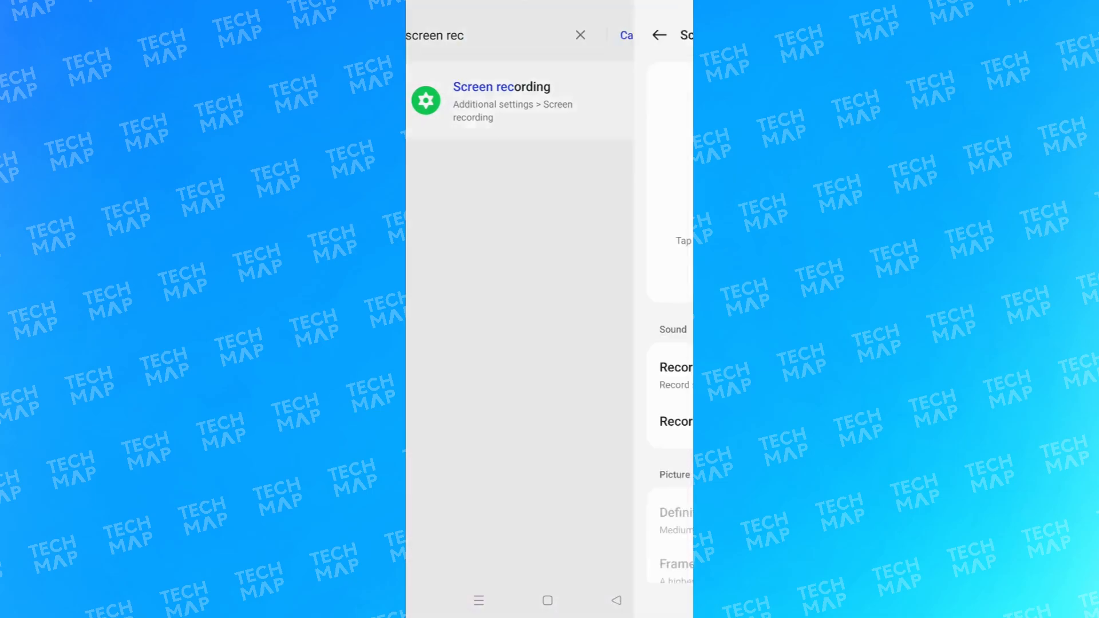
Step: Enable Record system sound alongside microphone sound, then return to the search results
left_click(501, 102)
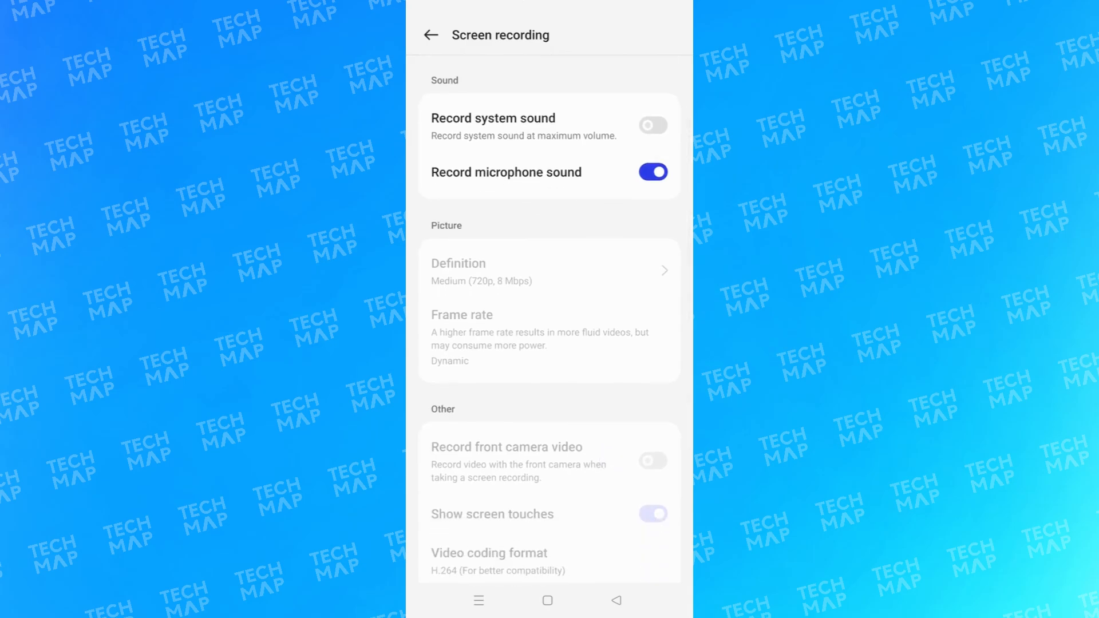
left_click(651, 124)
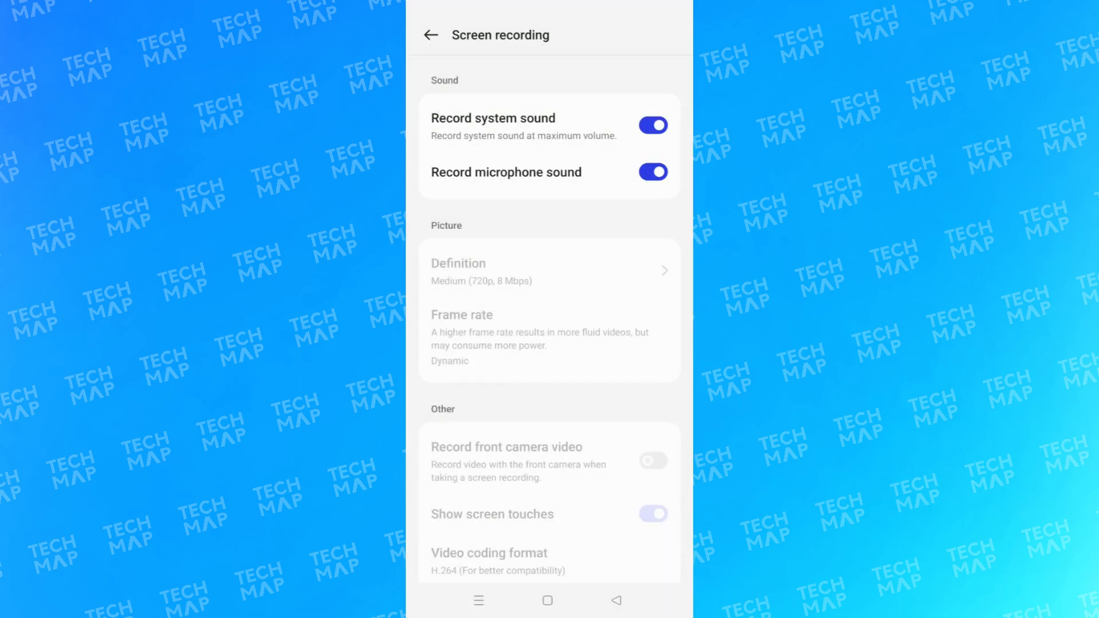
scroll("down", 3)
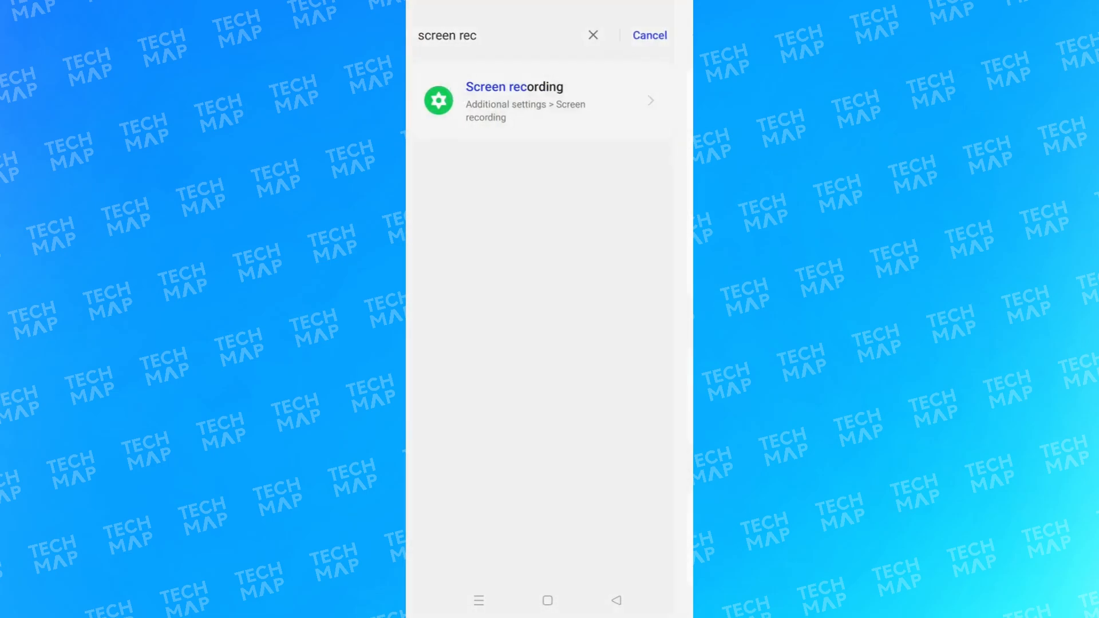
Step: Check the background screen-recording notification in the shade and return to the home screen
left_click(514, 102)
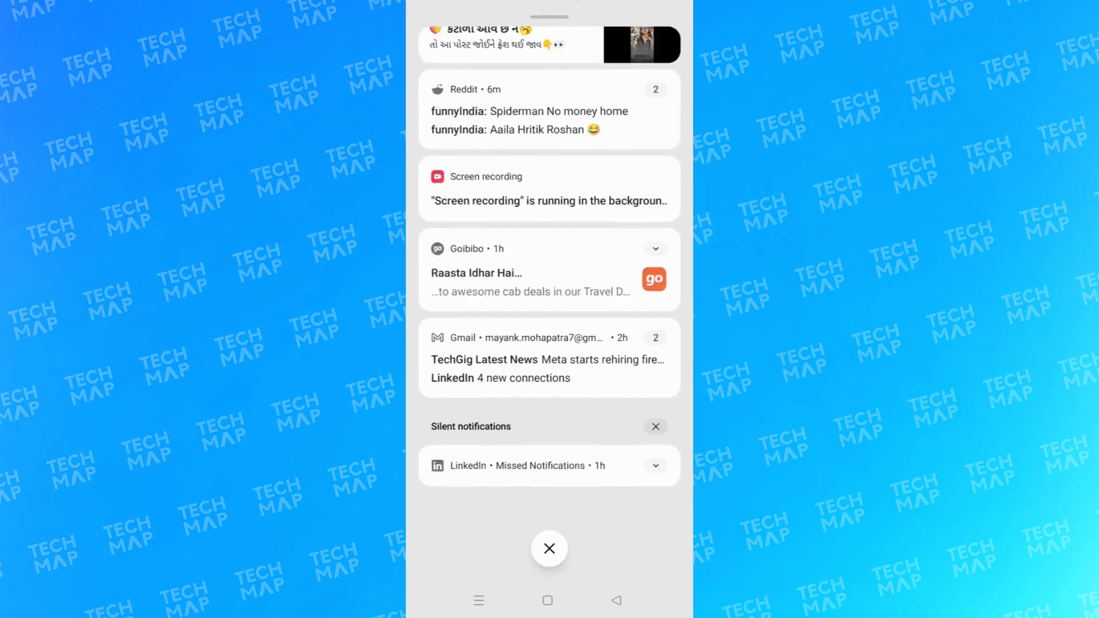
left_click(550, 188)
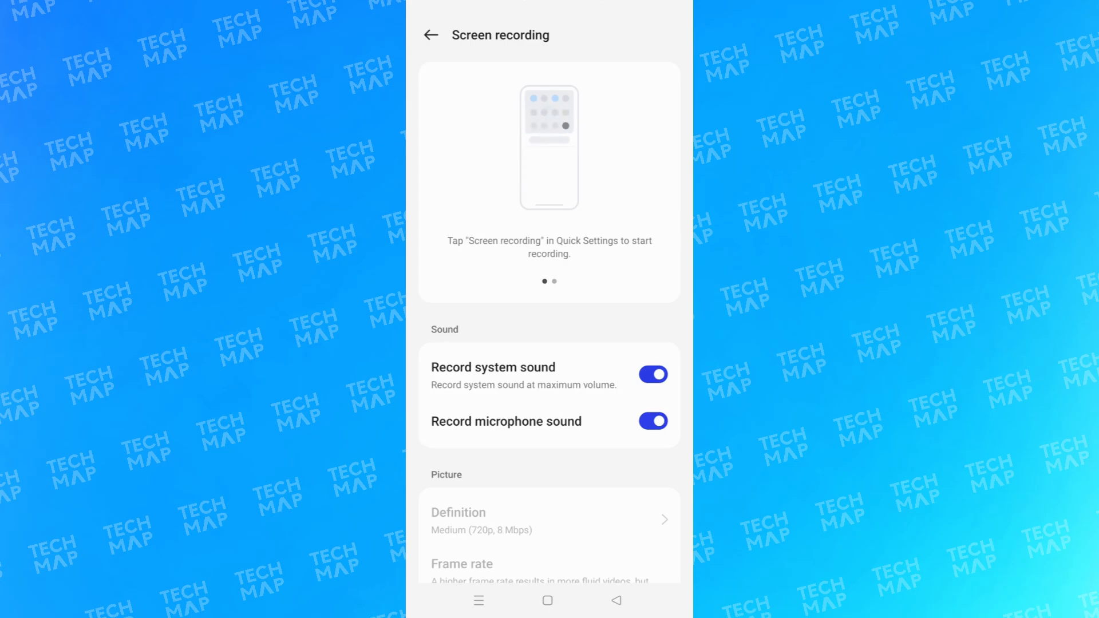
left_click(547, 600)
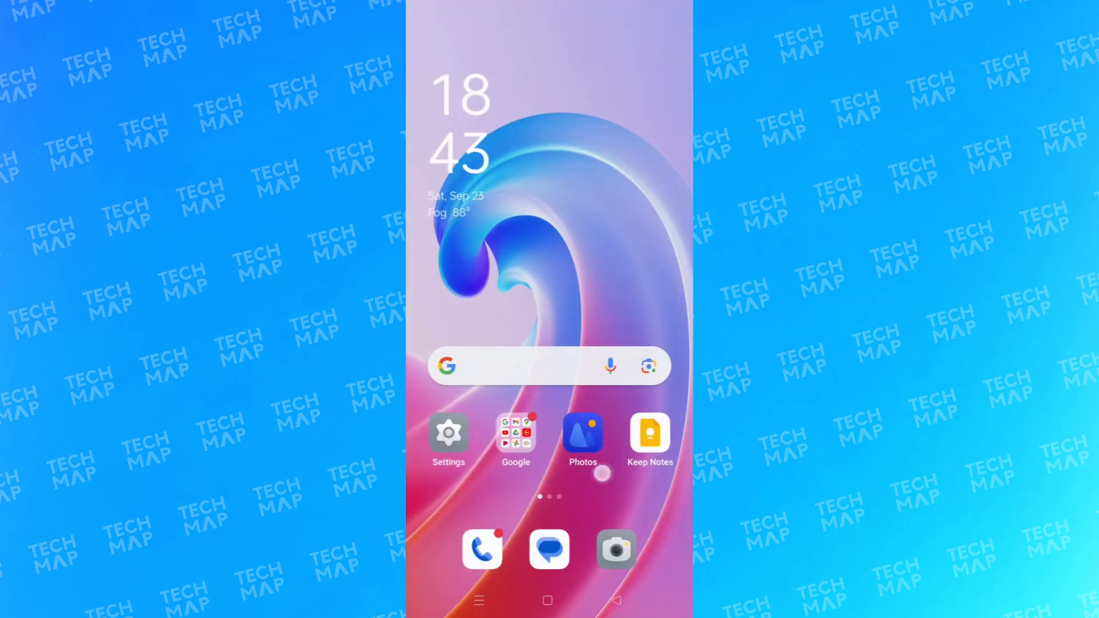